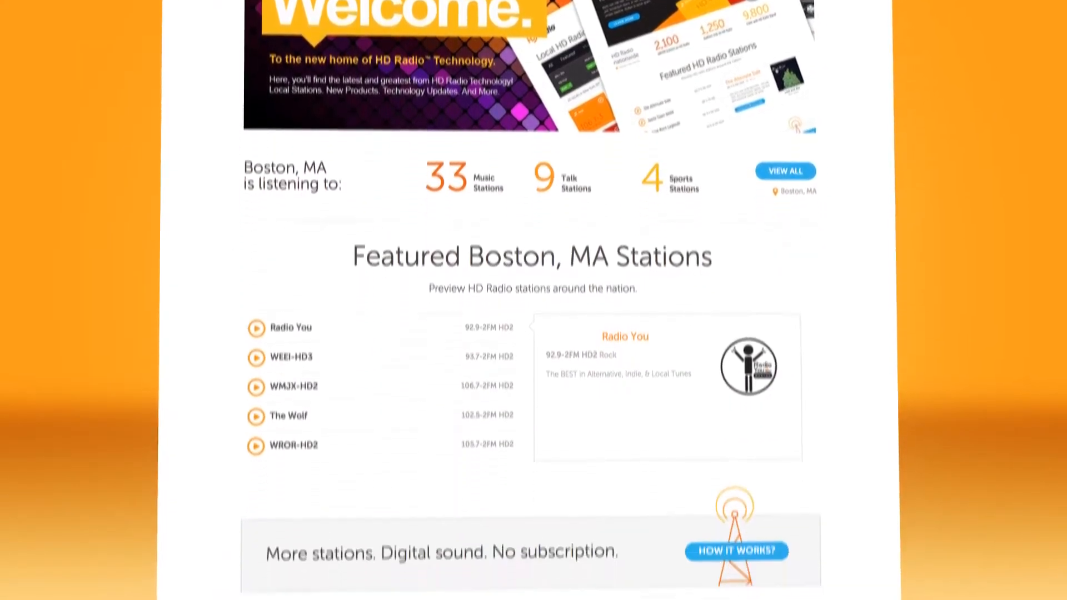
# - Open the Broadcasters overview and scroll down to The Buzz testimonials and back up
pyautogui.scroll(-3)
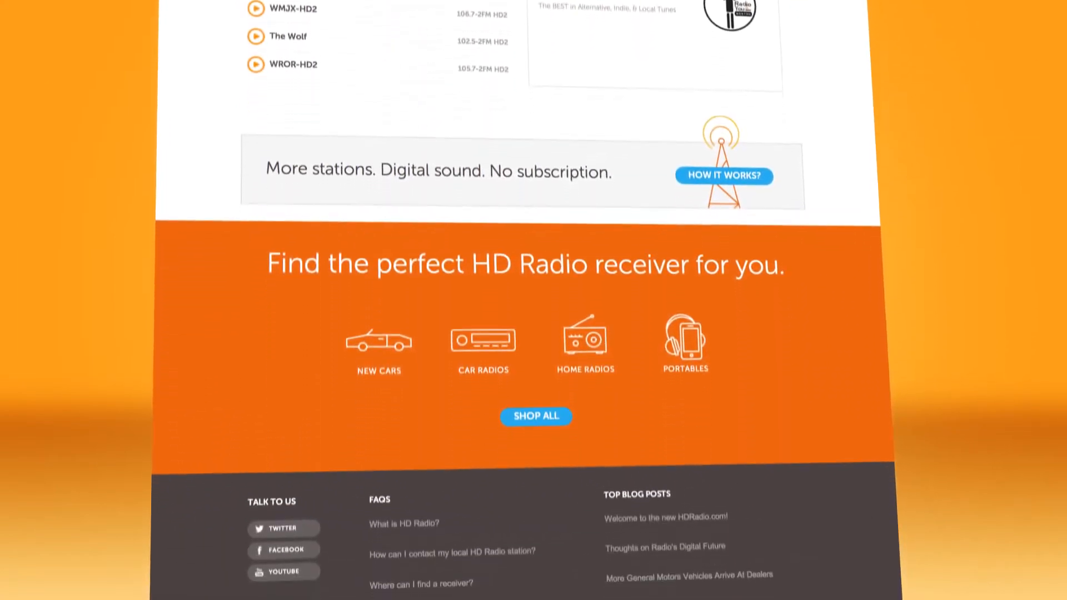
pyautogui.scroll(3)
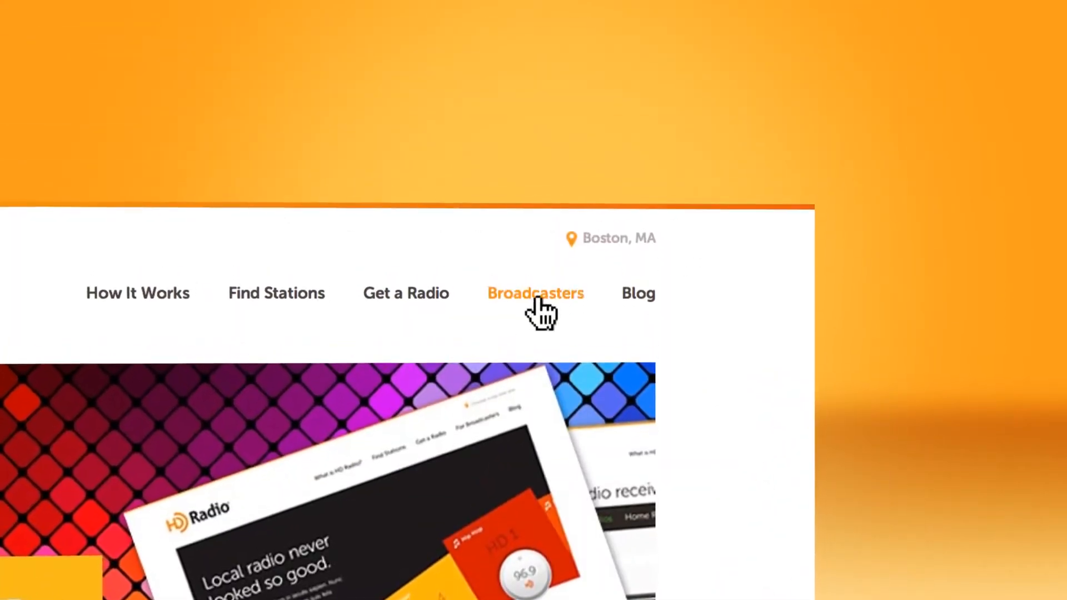
pyautogui.click(536, 293)
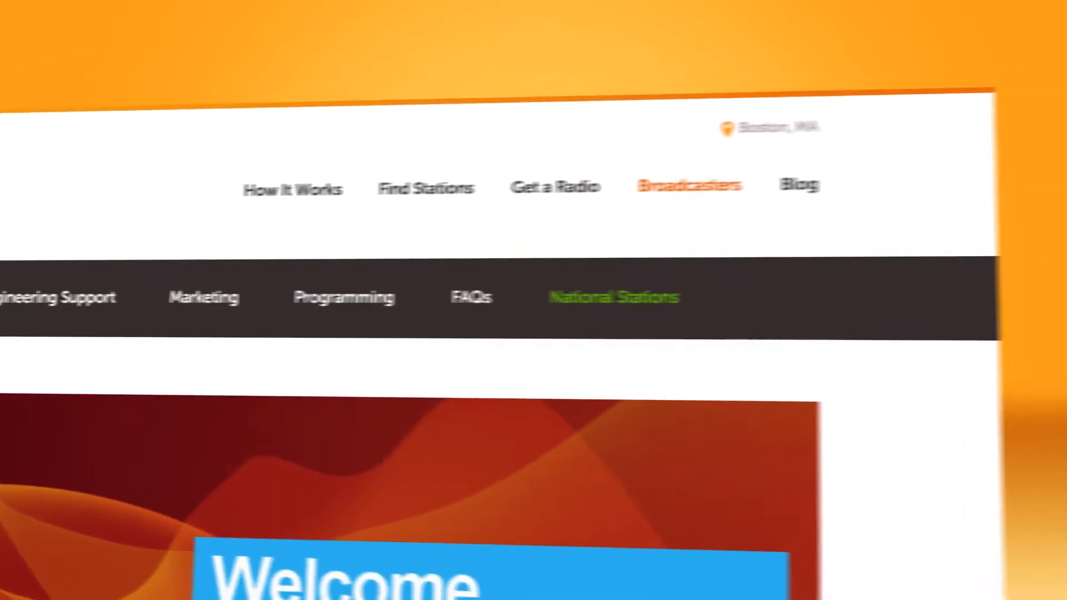
pyautogui.scroll(-3)
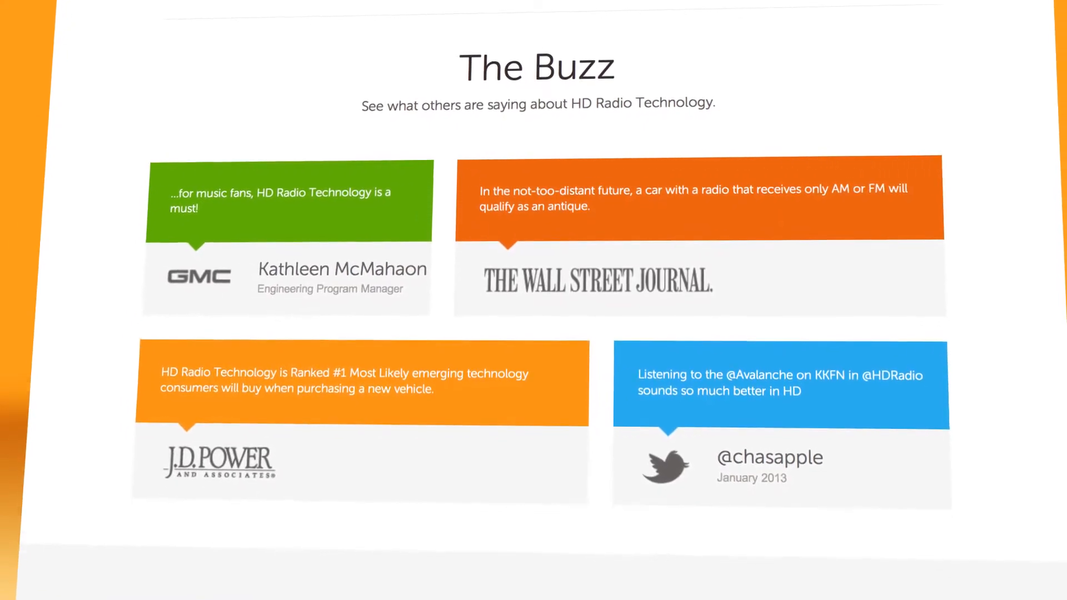
pyautogui.scroll(-3)
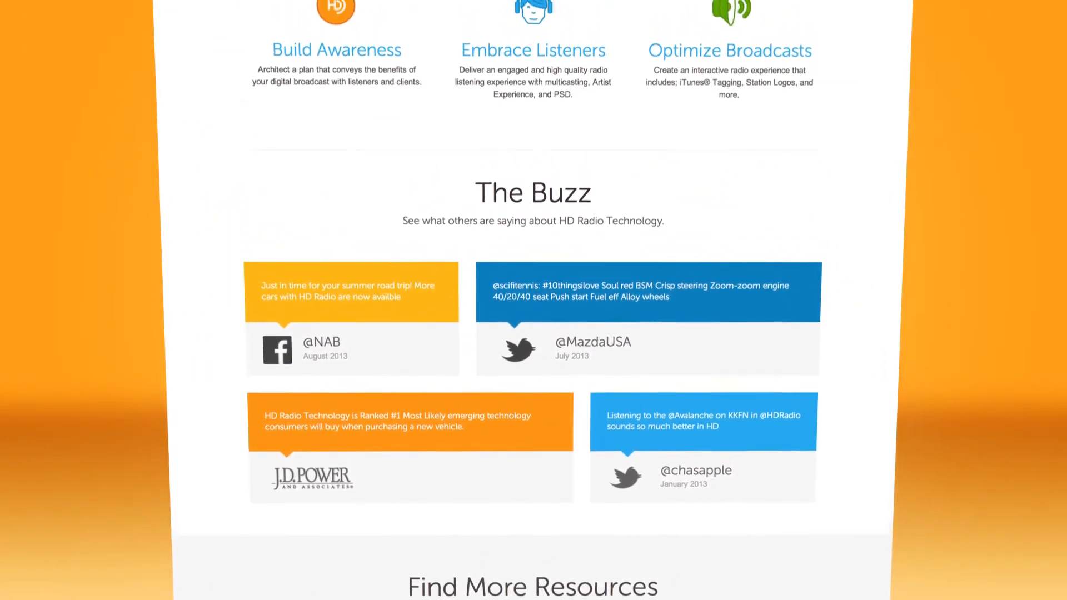
pyautogui.scroll(3)
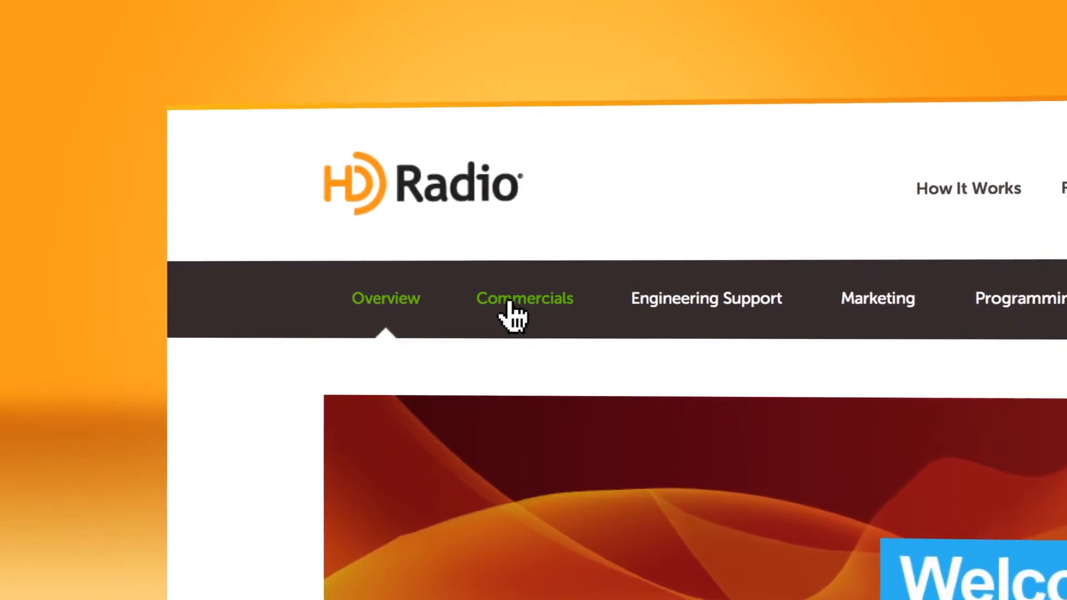
# - Open the Commercials page and scroll through the four 30-second HD Radio Alliance spots
pyautogui.click(524, 297)
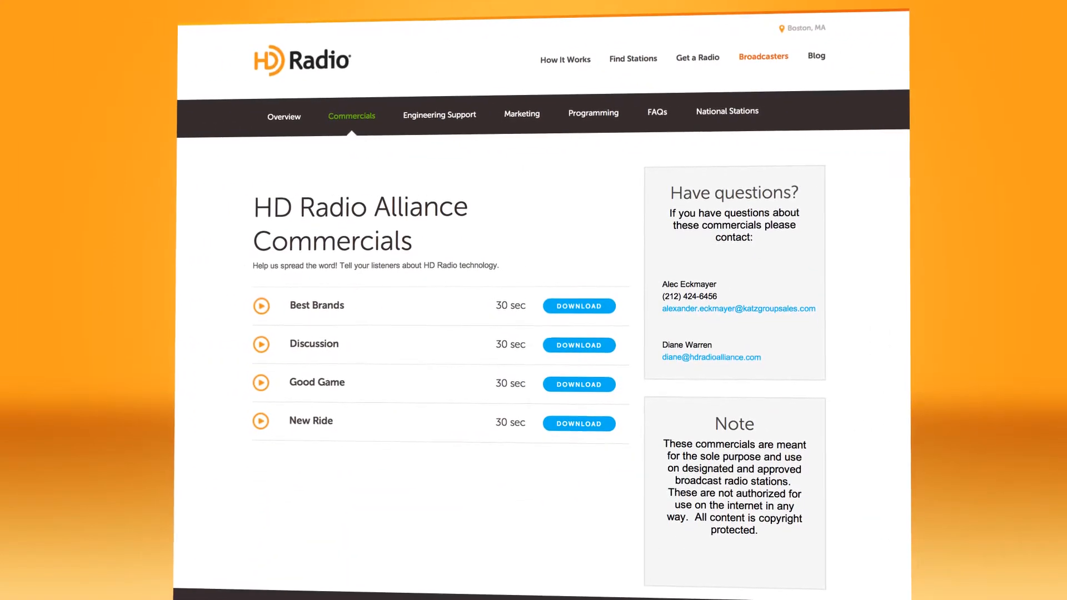
pyautogui.scroll(-3)
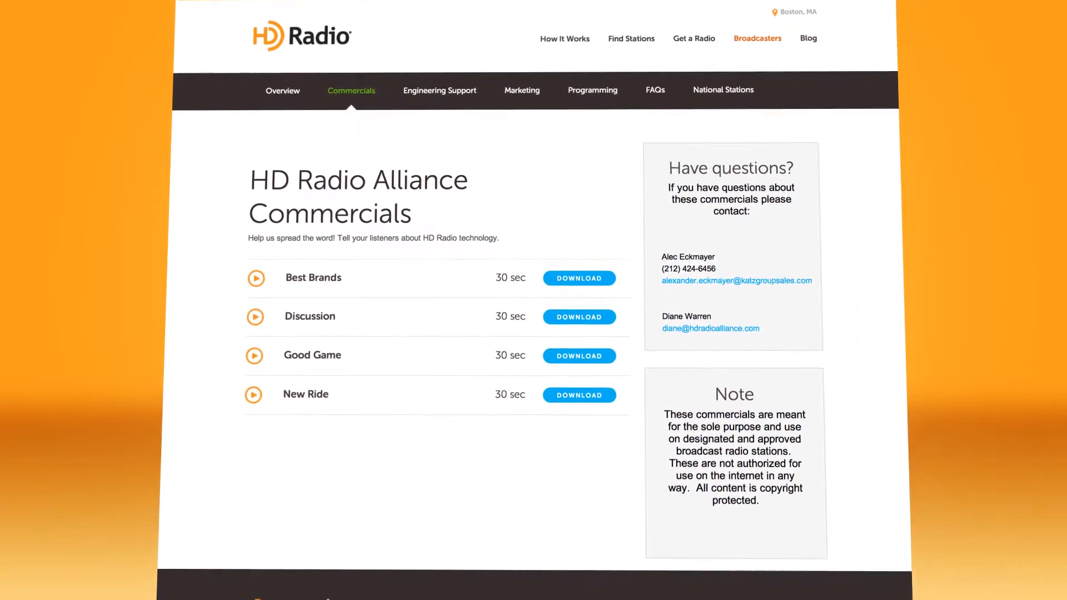
pyautogui.scroll(-3)
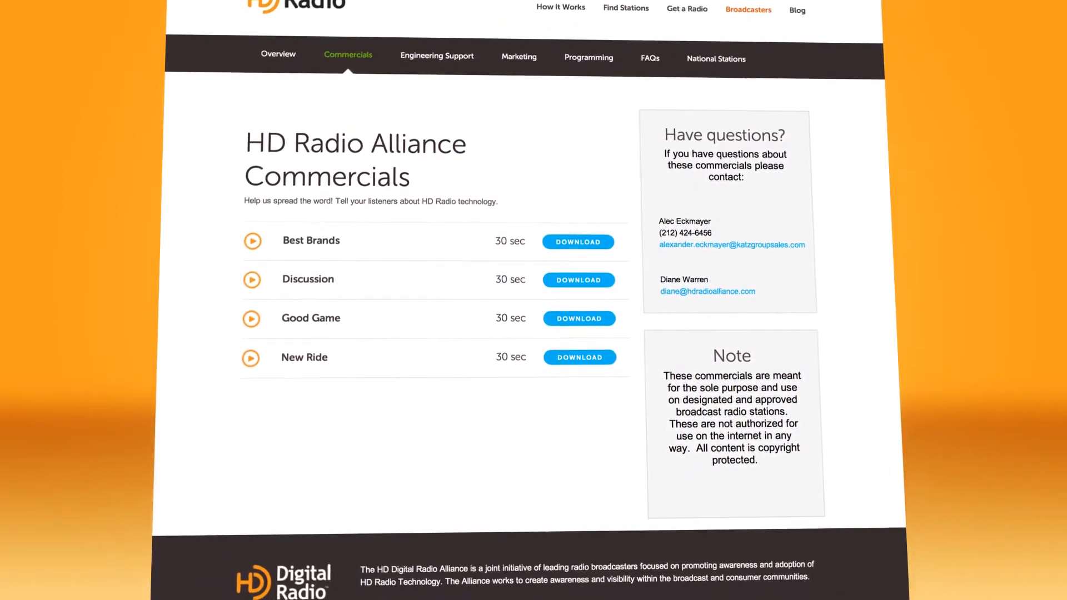
pyautogui.scroll(-3)
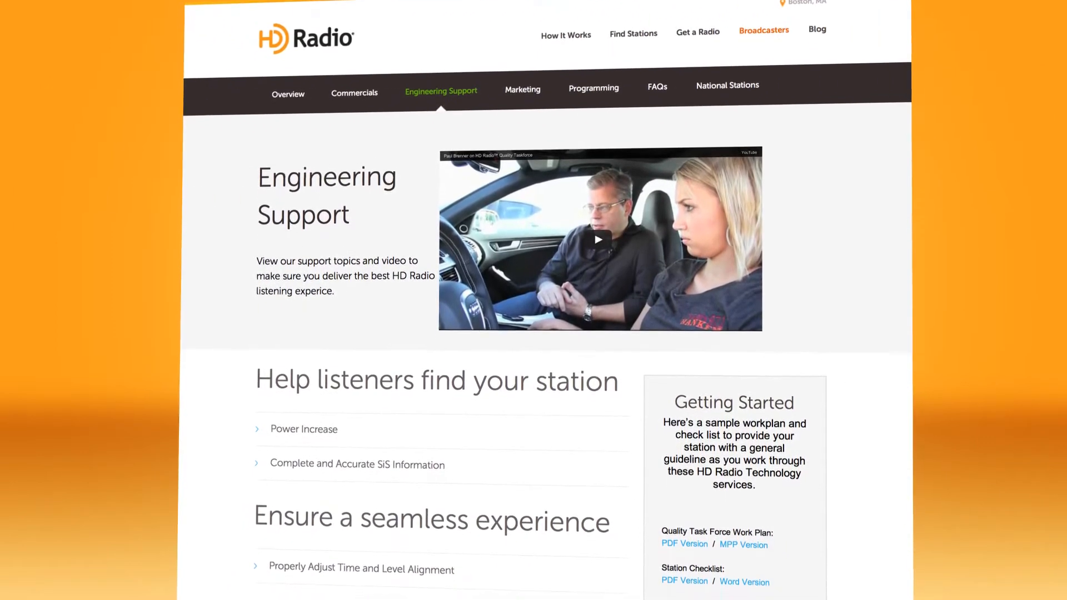
pyautogui.scroll(-3)
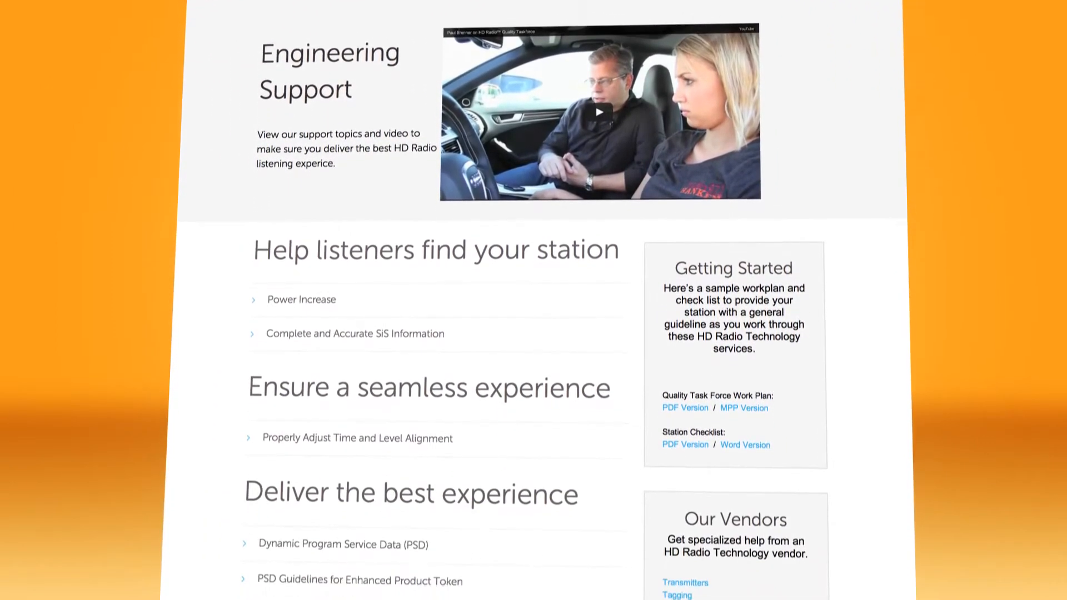
pyautogui.scroll(-3)
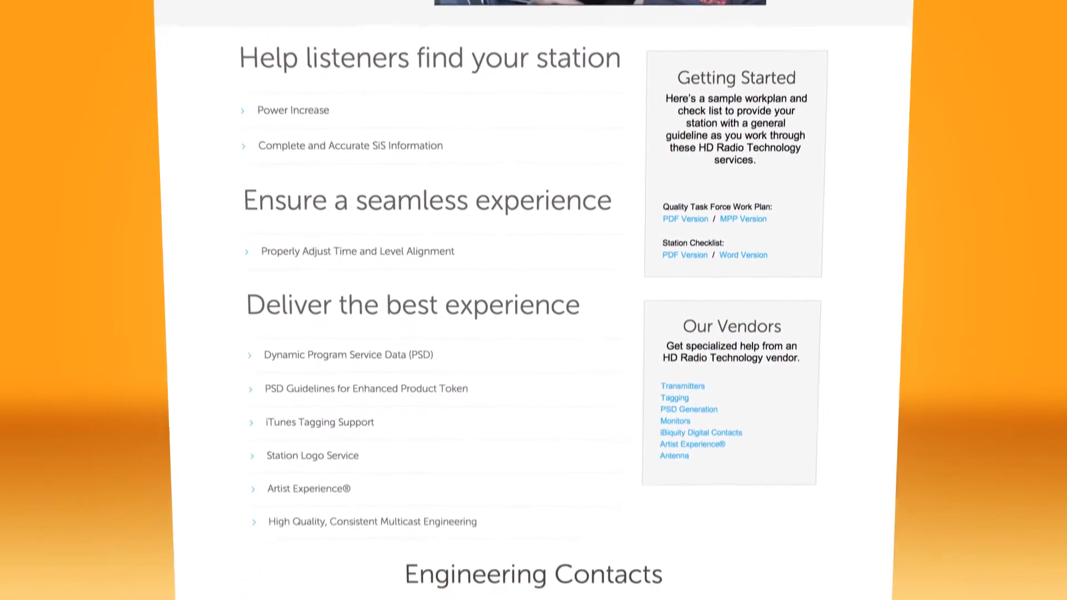
pyautogui.scroll(-3)
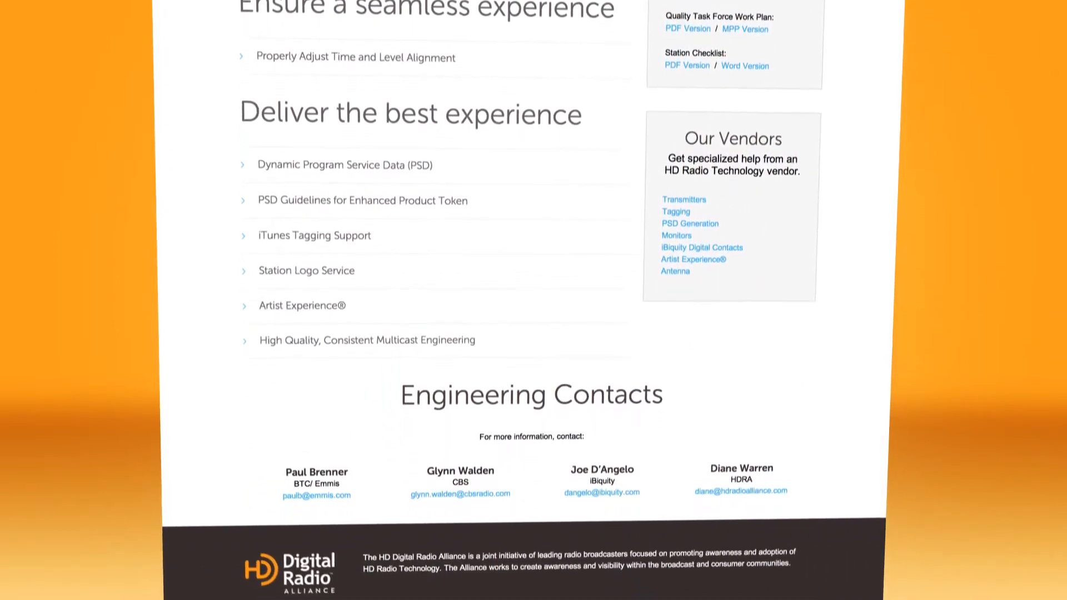
pyautogui.scroll(-3)
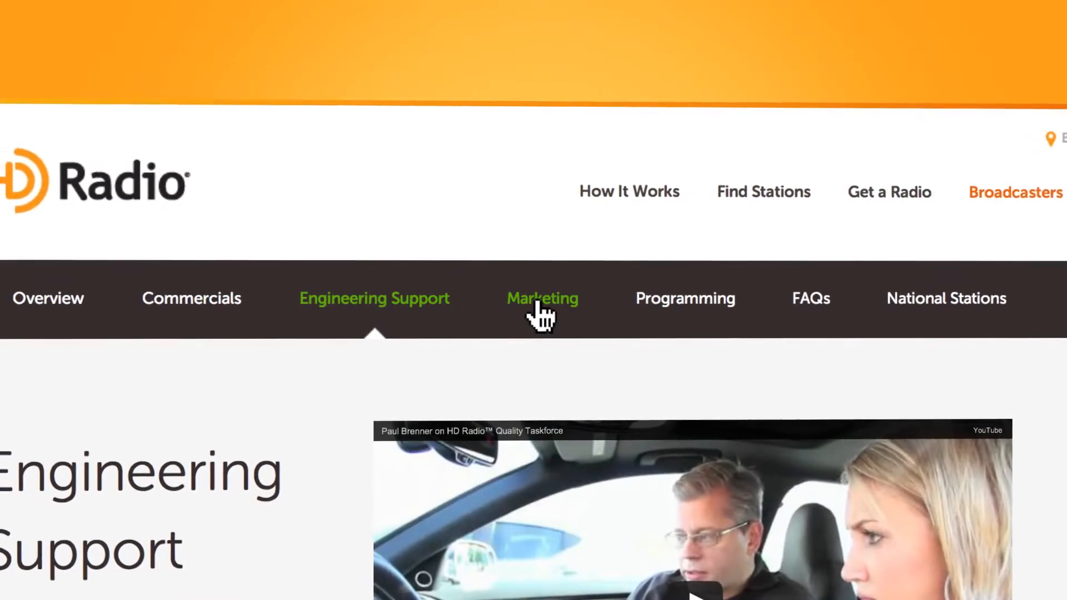
# - Scroll the Marketing page down to Resources + Tools, then focus the Boston, MA embed code
pyautogui.click(541, 298)
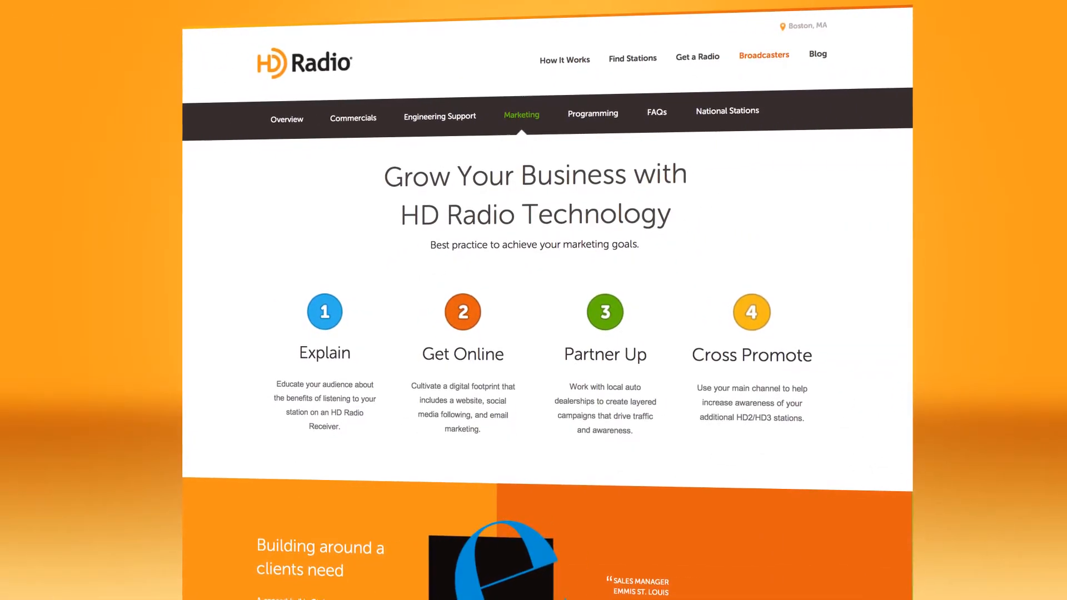
pyautogui.scroll(-3)
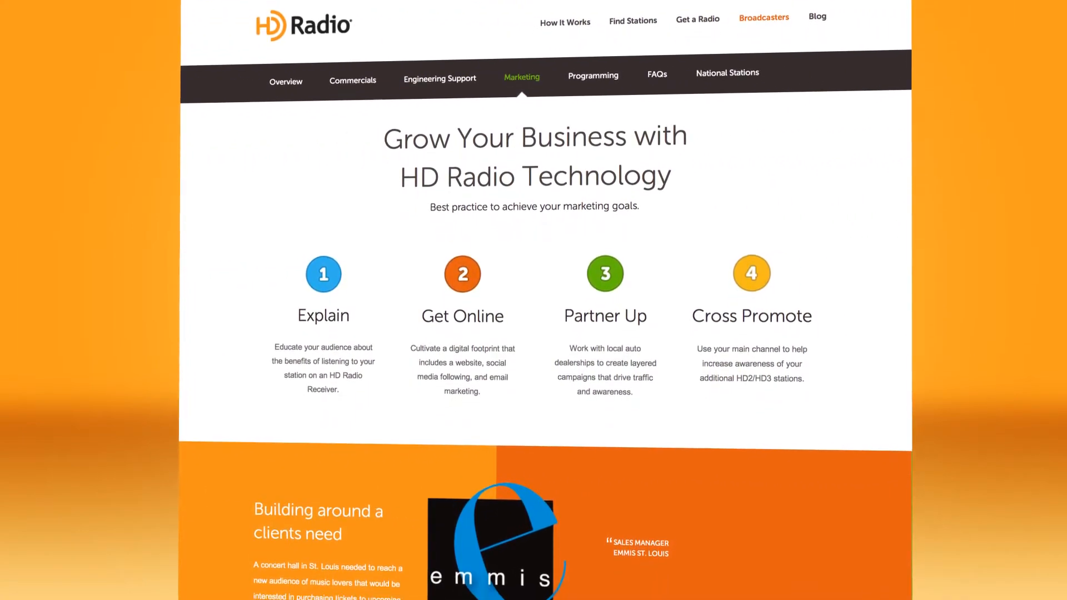
pyautogui.scroll(-3)
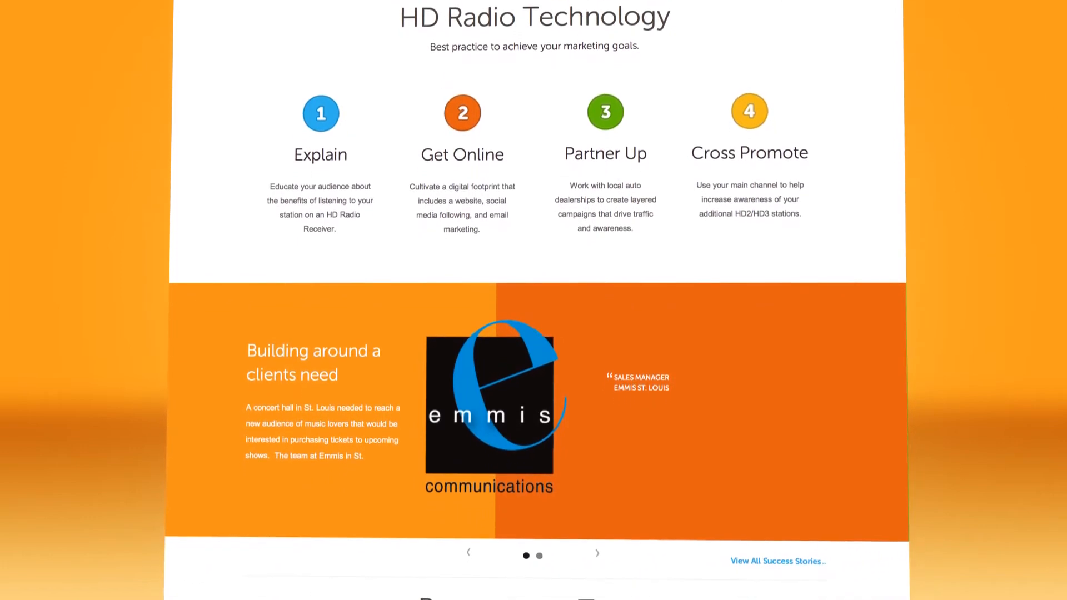
pyautogui.scroll(-3)
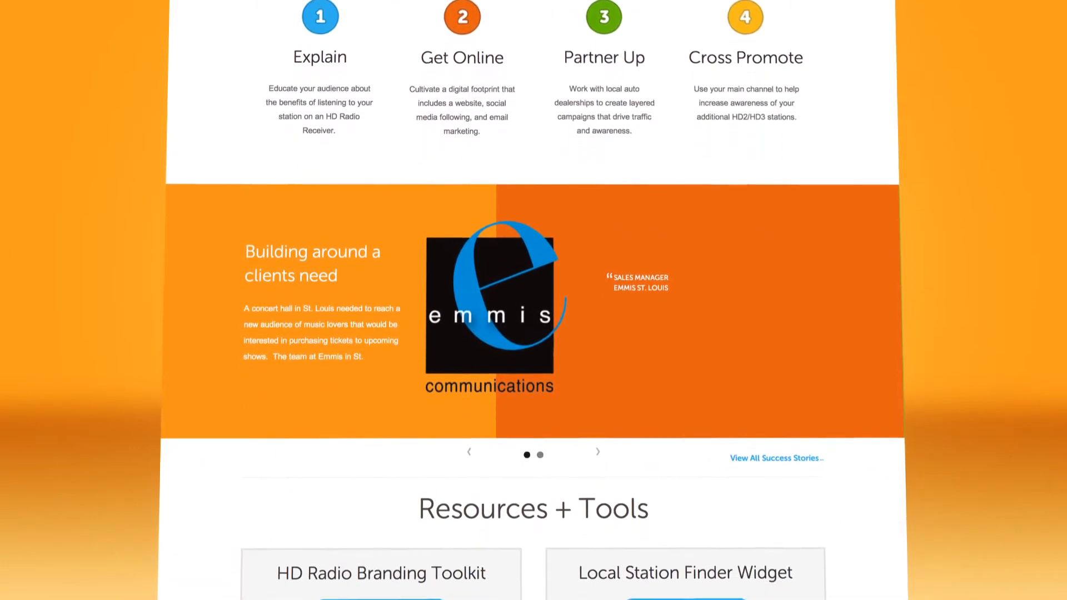
pyautogui.scroll(-3)
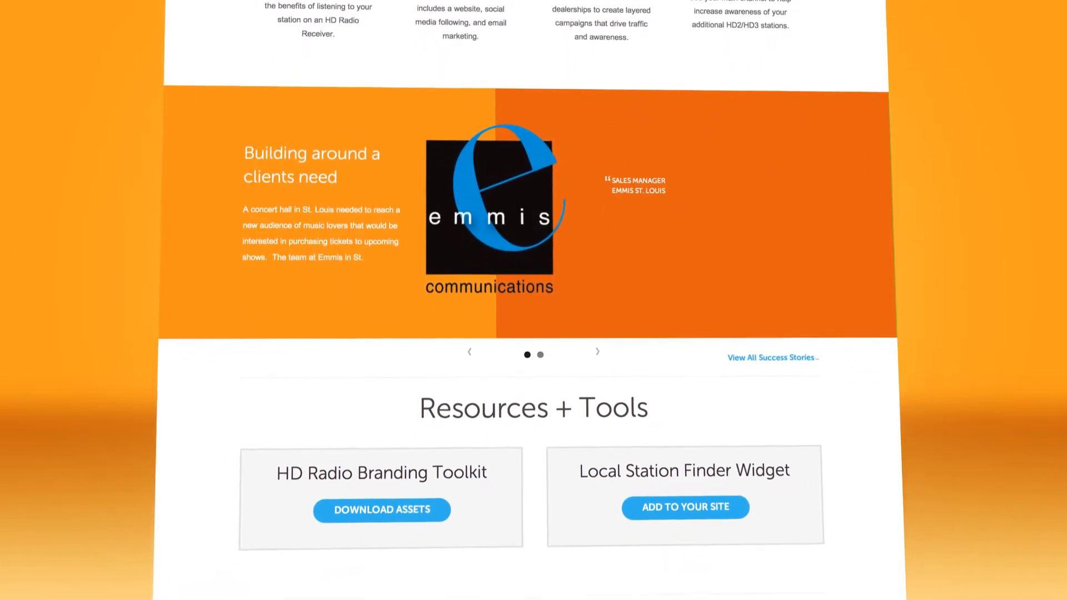
pyautogui.scroll(-3)
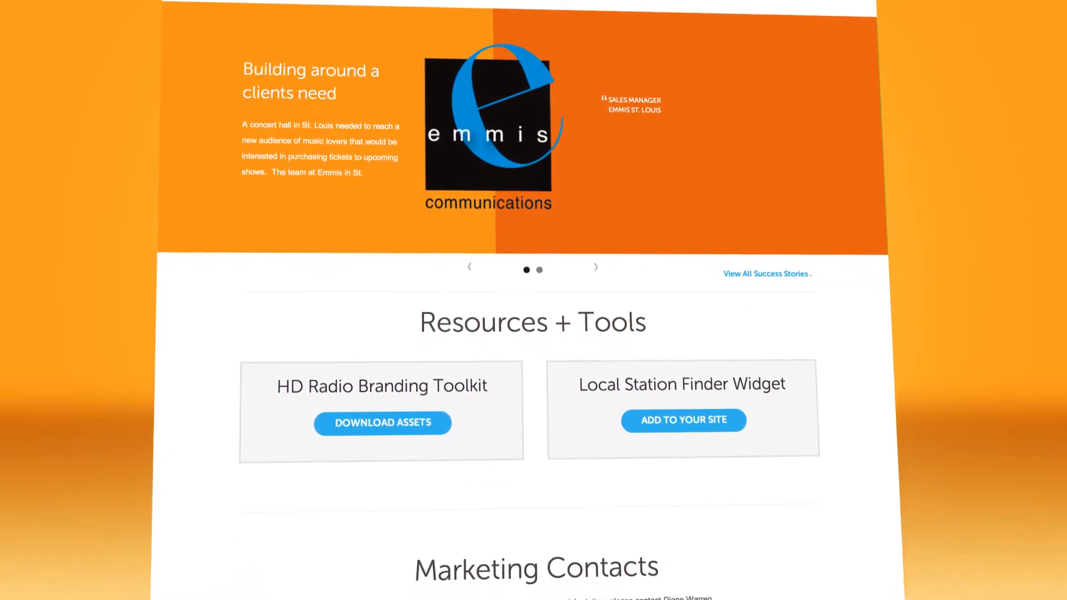
pyautogui.scroll(-3)
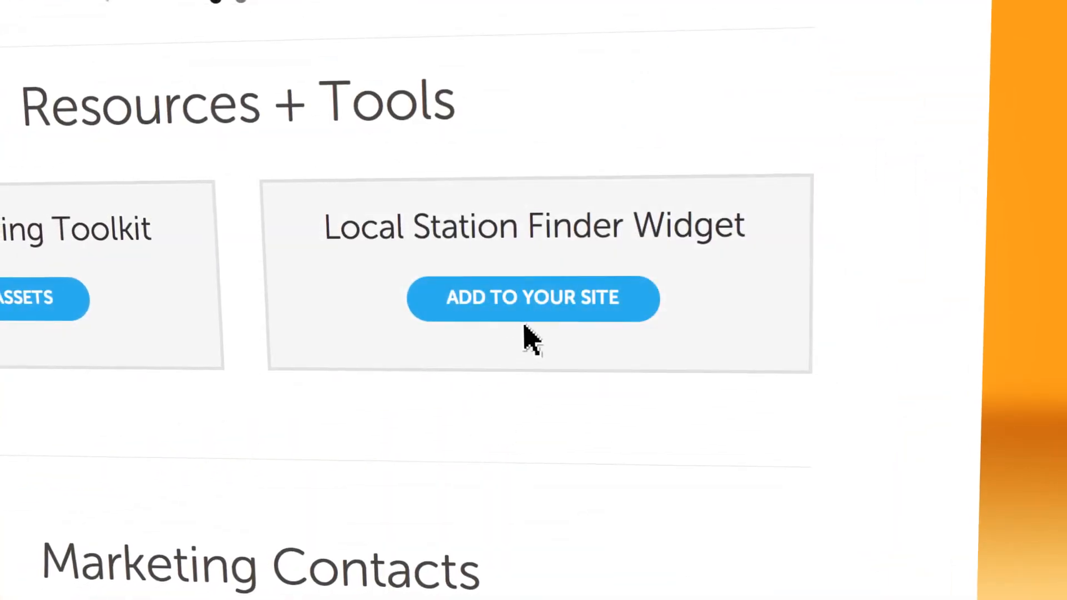
pyautogui.click(533, 297)
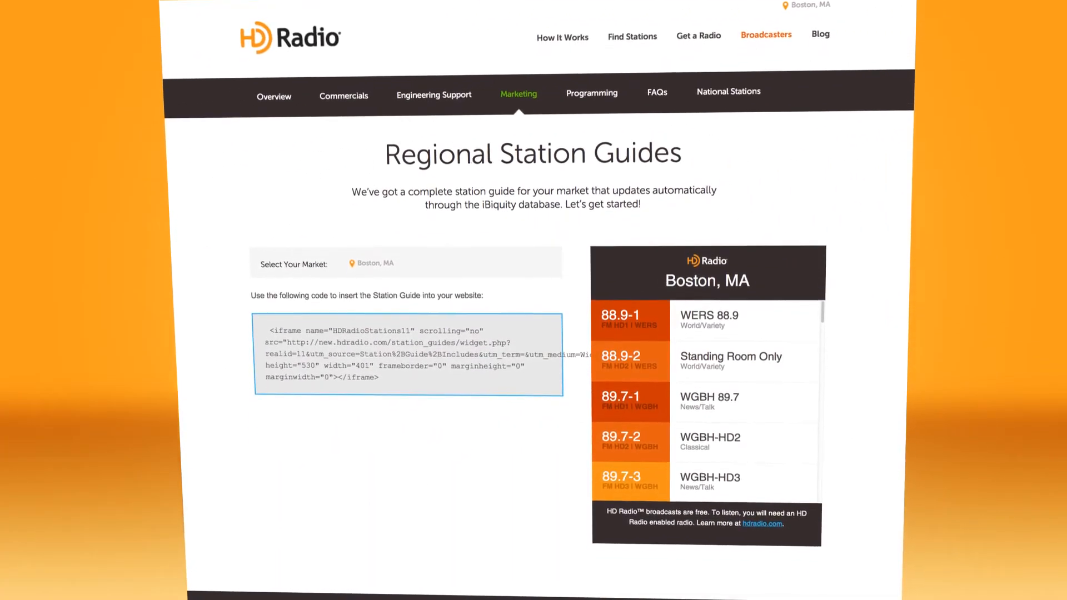
pyautogui.scroll(-3)
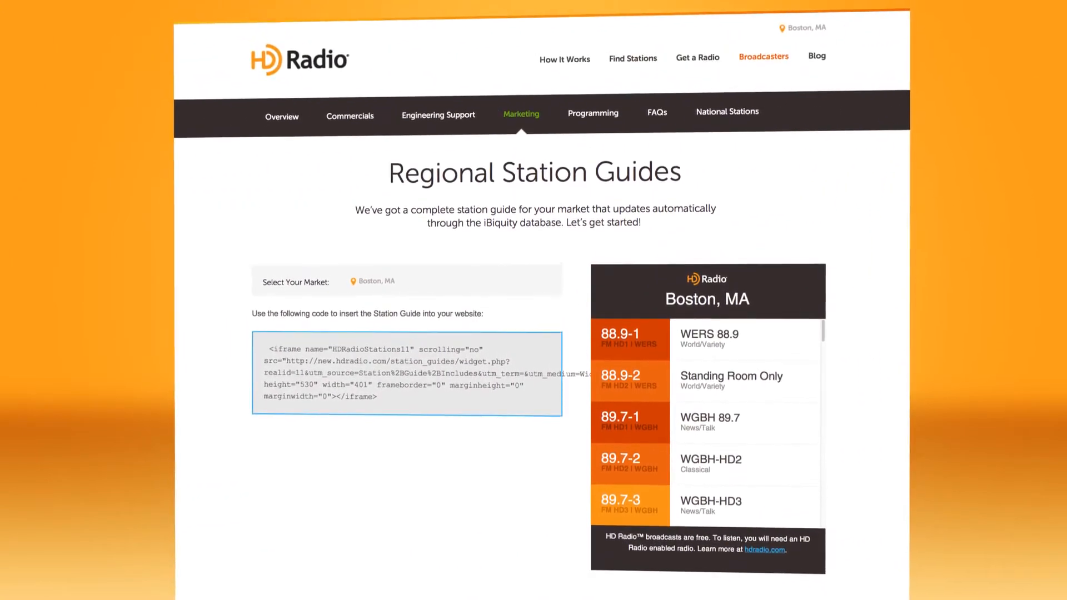
# - Scroll the Programming page through success stories, content providers and contacts, then back up
pyautogui.click(591, 113)
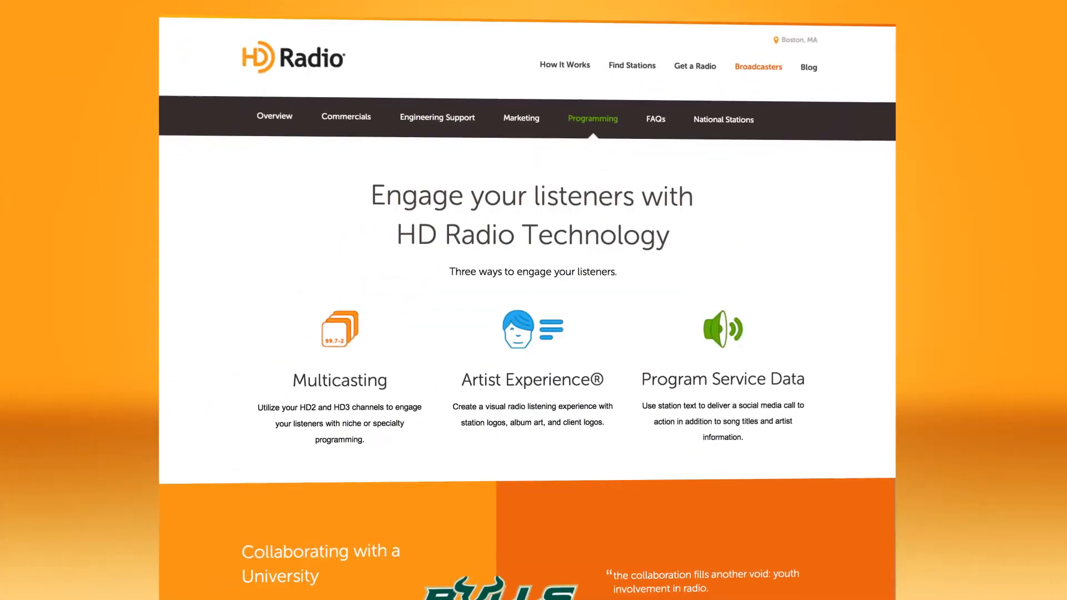
pyautogui.scroll(-3)
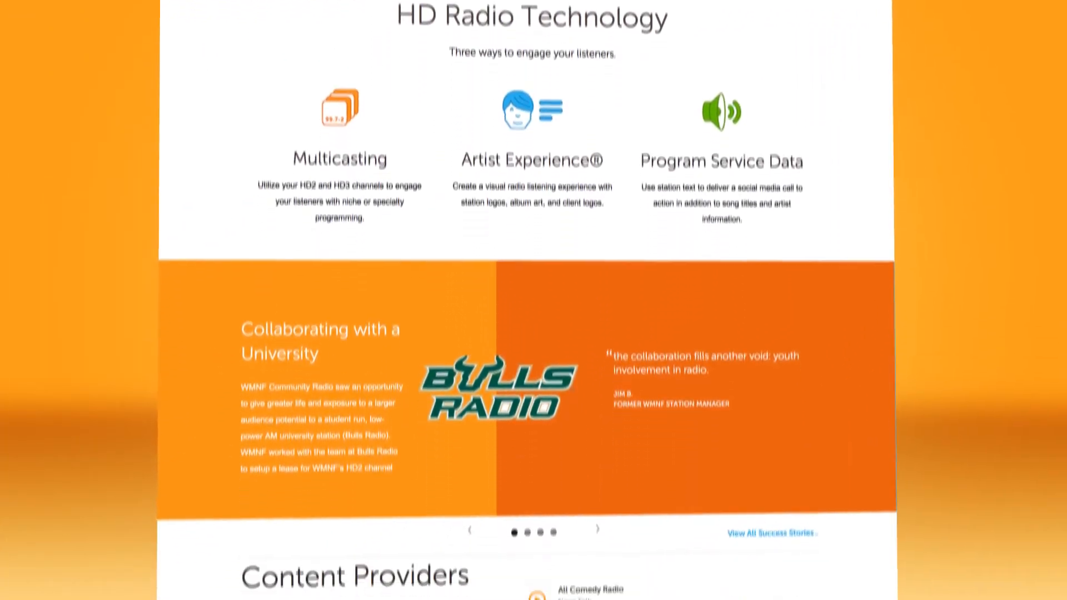
pyautogui.scroll(-3)
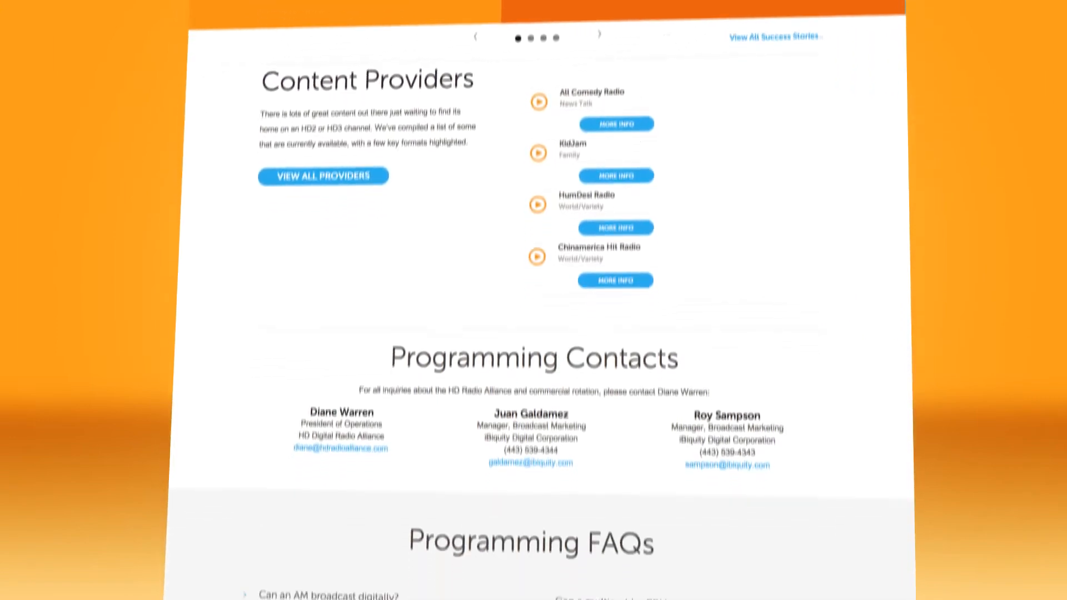
pyautogui.scroll(-3)
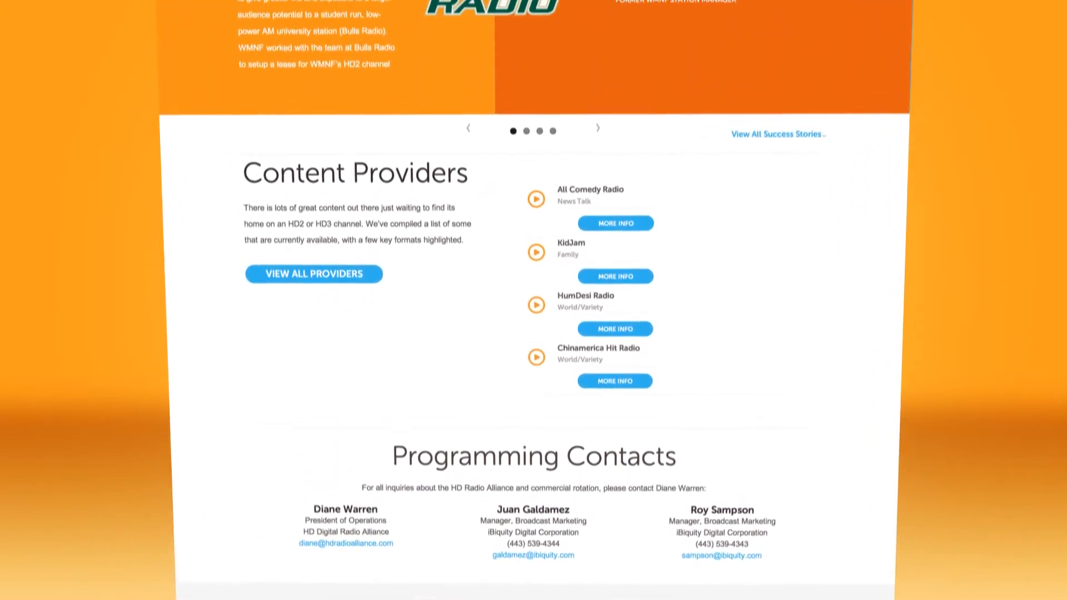
pyautogui.scroll(3)
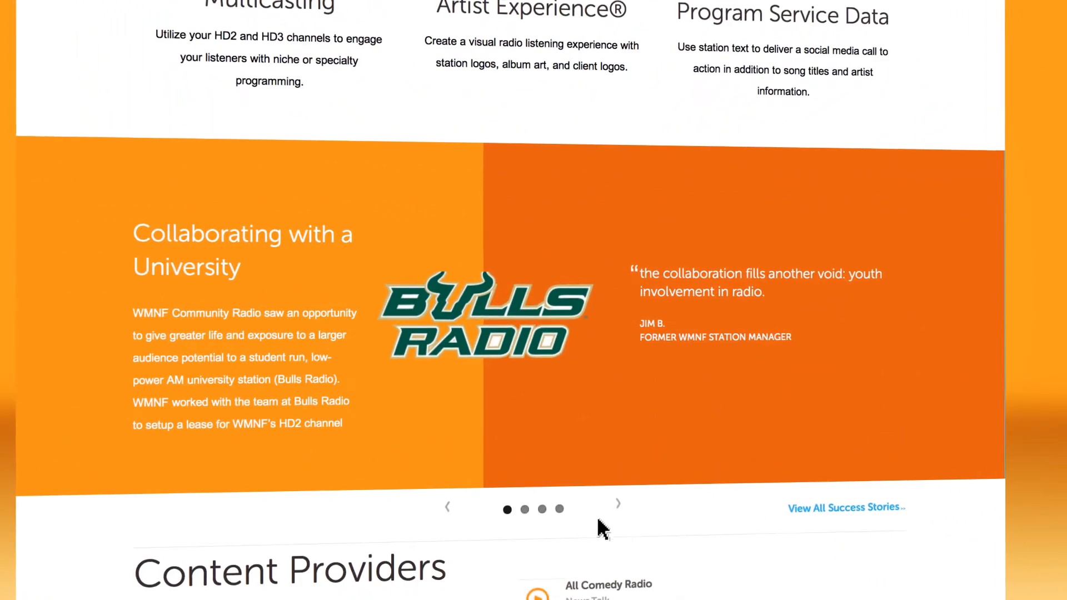
# - Open the FAQs page and scroll through its engineering, programming and marketing questions
pyautogui.click(617, 503)
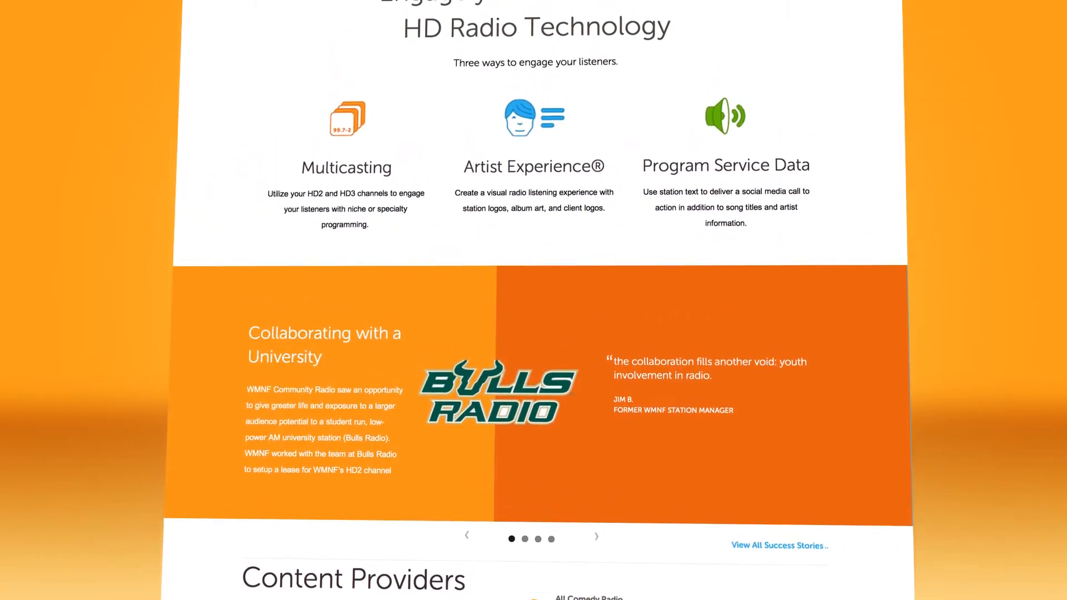
pyautogui.scroll(-3)
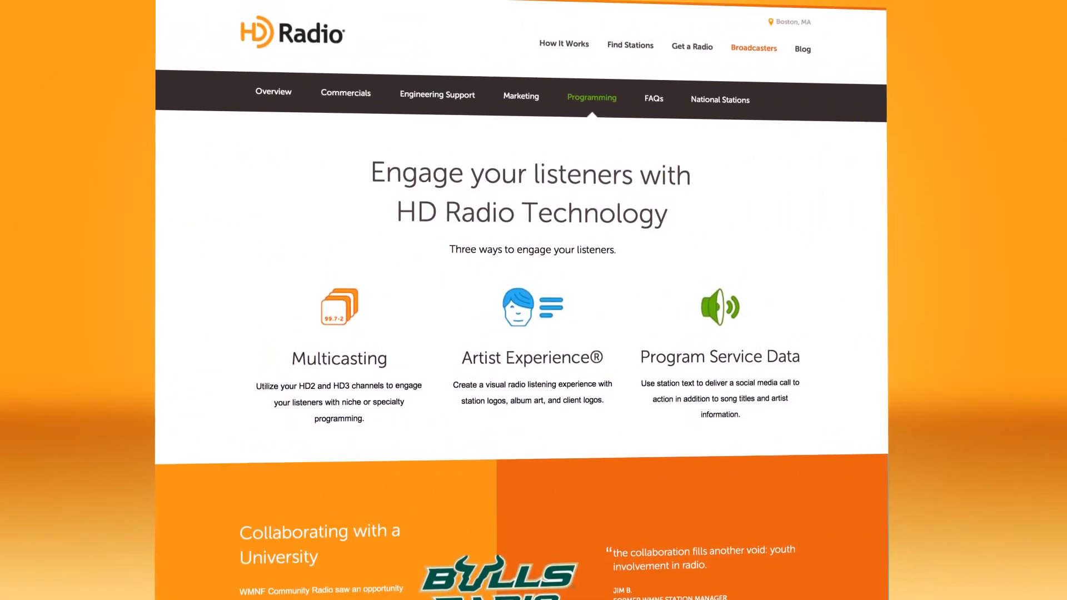
pyautogui.scroll(-3)
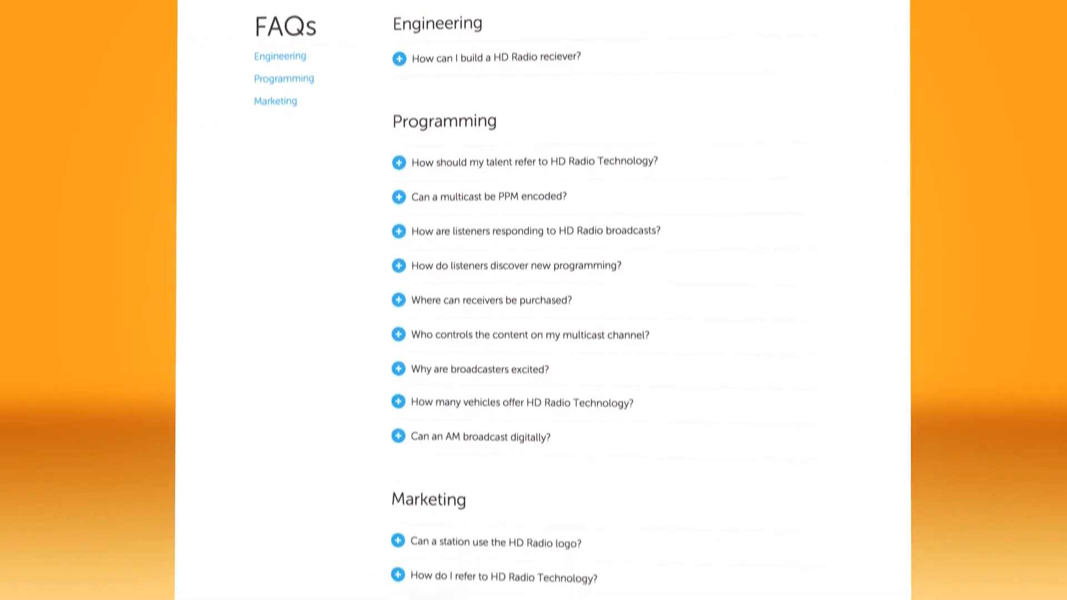
# - Return to the top of the FAQs page with FAQs as the current section
pyautogui.click(397, 265)
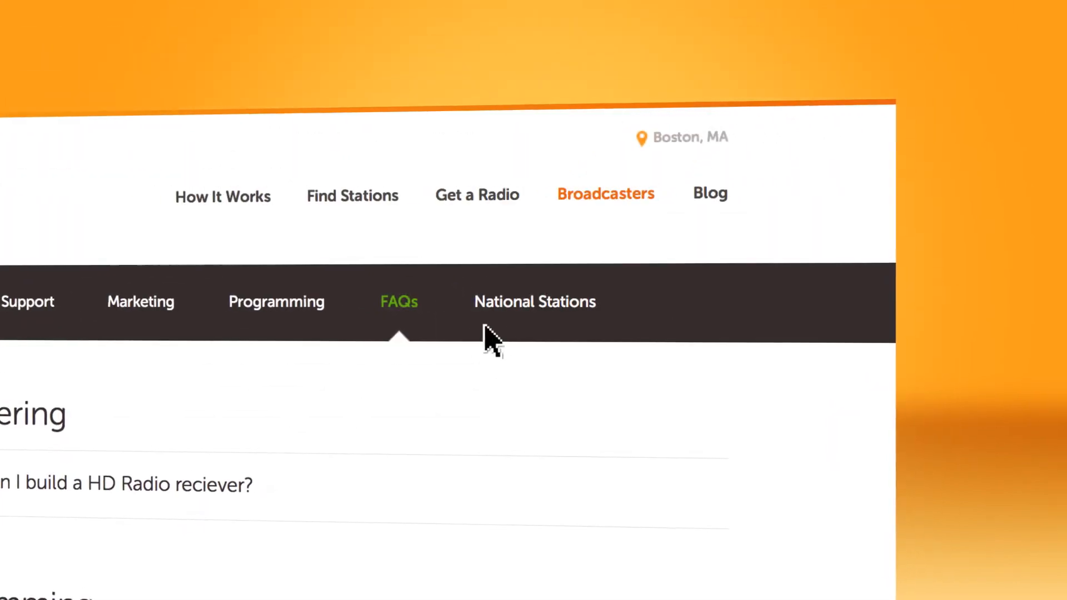
# - Open the National Stations directory and browse it toward the Rock filter's 391 stations
pyautogui.click(534, 301)
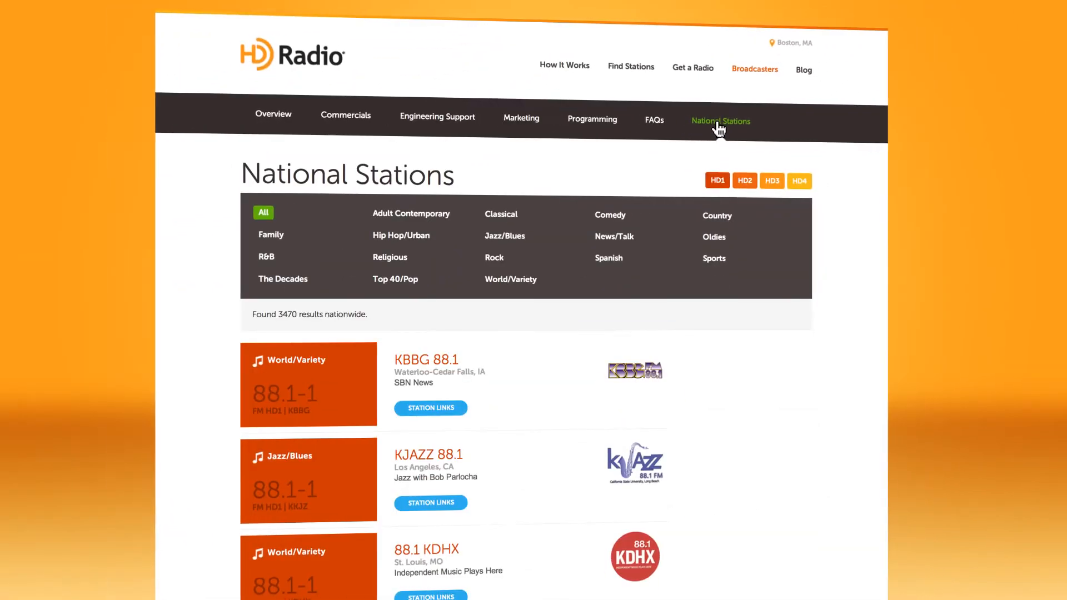
pyautogui.scroll(-3)
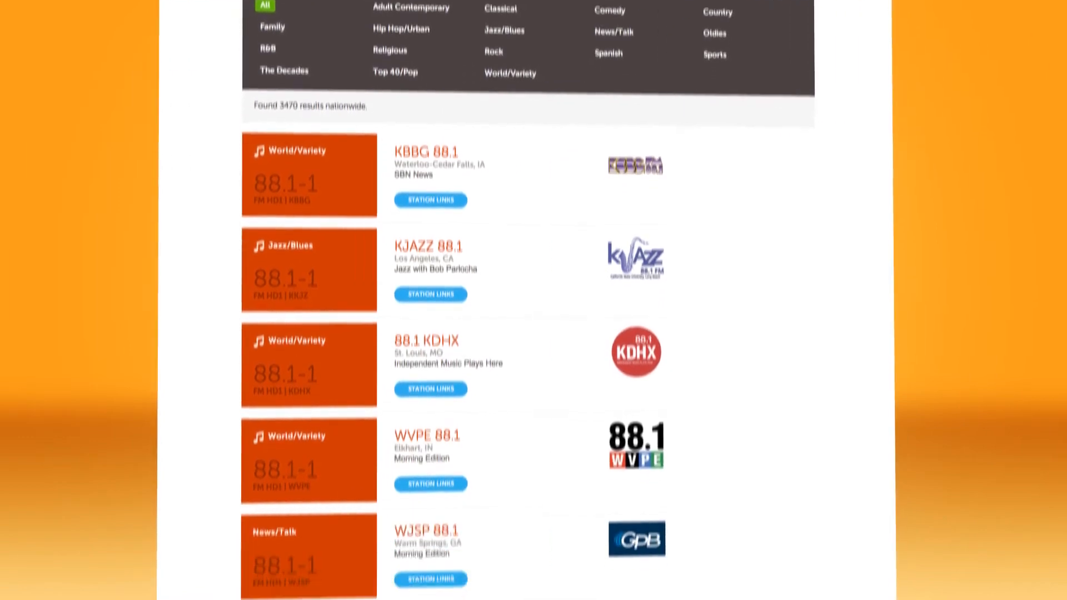
pyautogui.scroll(-3)
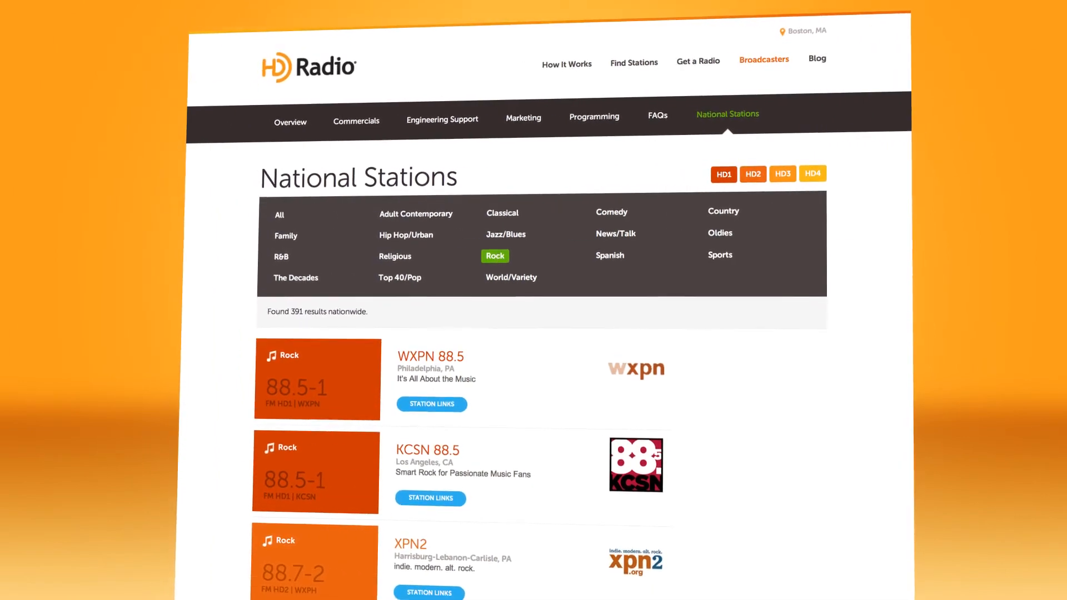
pyautogui.scroll(-3)
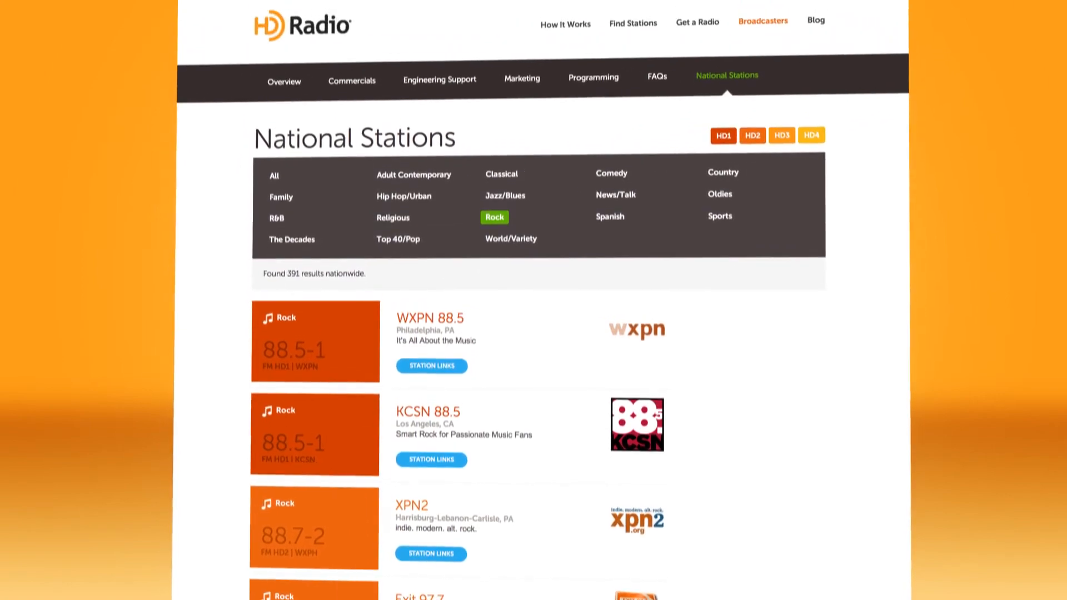
# - Open the Blog and scroll past posts like 'Welcome to the new HDRadio.com!'
pyautogui.click(815, 20)
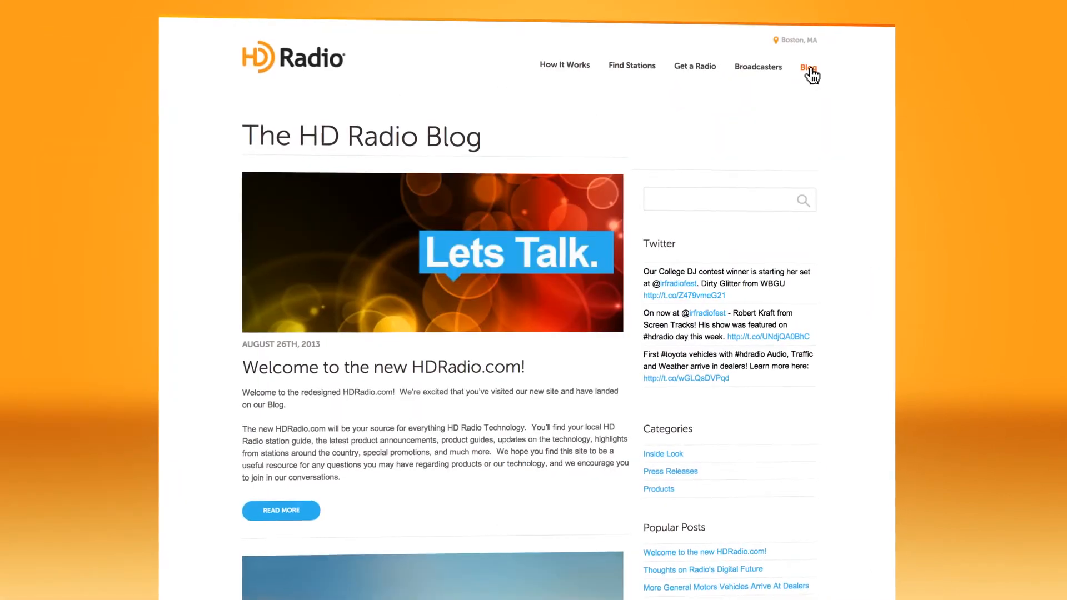
pyautogui.scroll(-3)
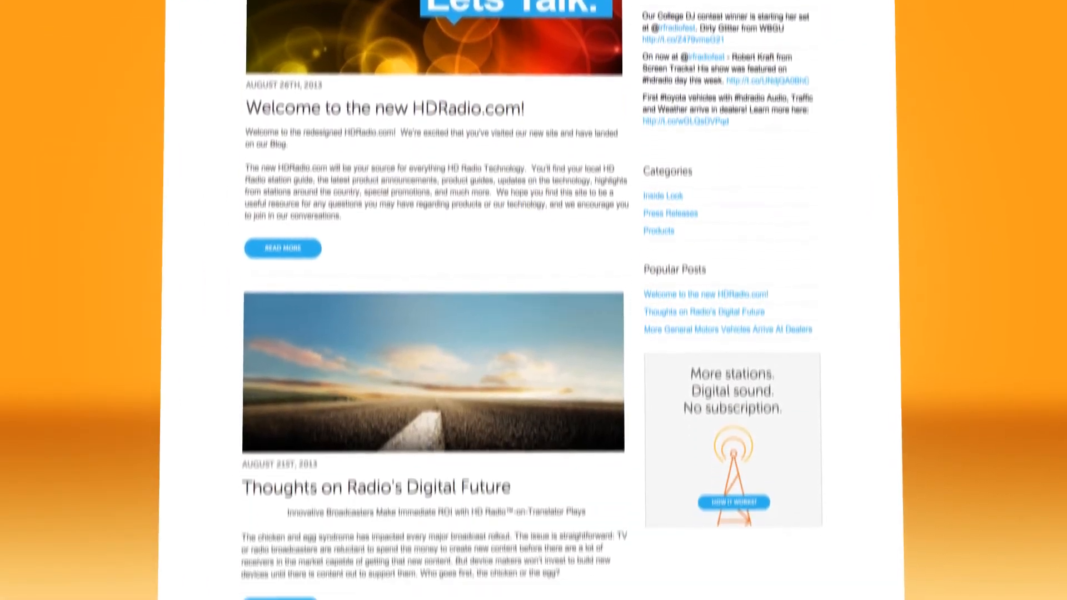
pyautogui.scroll(-3)
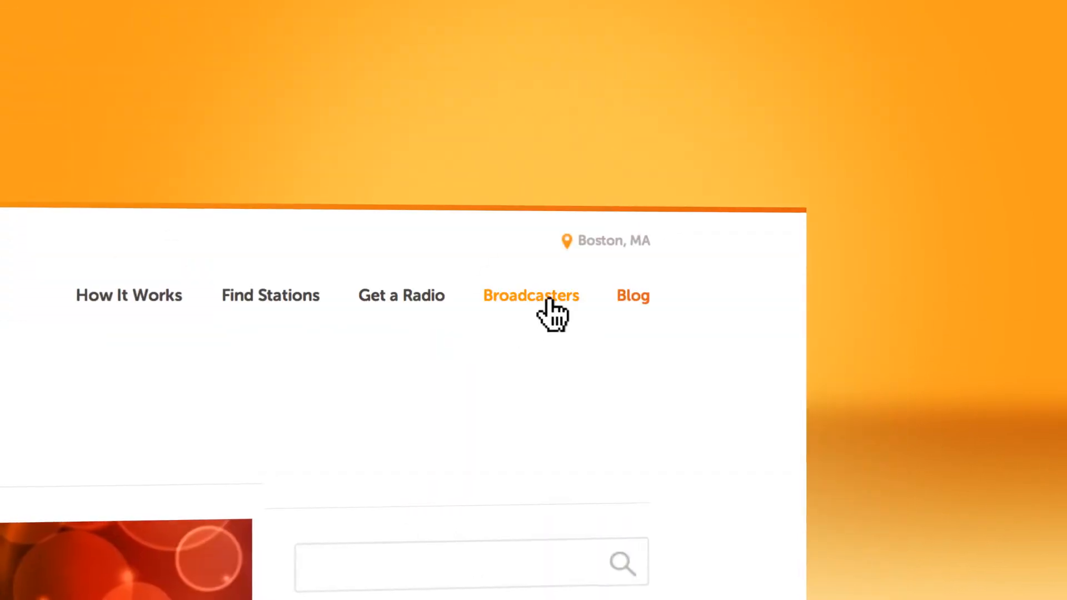
# - Reopen the Welcome Broadcasters overview, scroll through stats and The Buzz, then back up
pyautogui.click(530, 295)
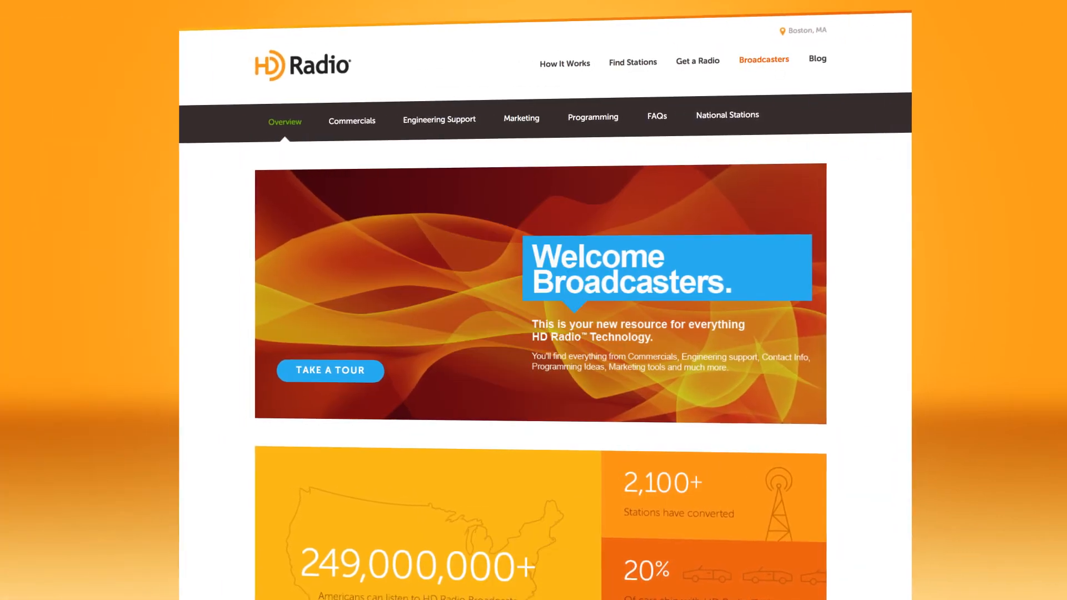
pyautogui.scroll(-3)
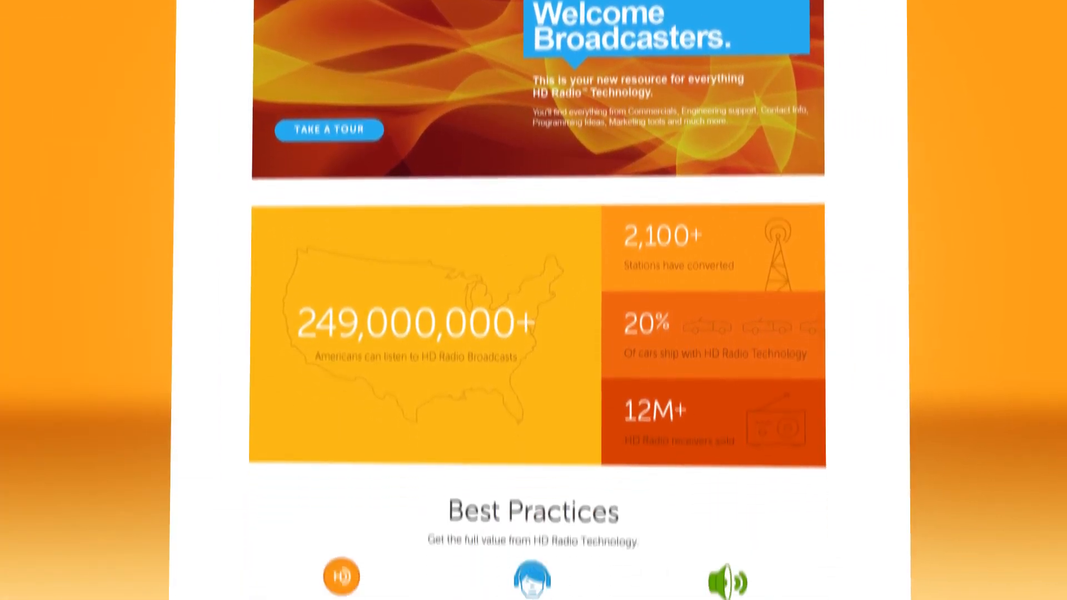
pyautogui.scroll(-3)
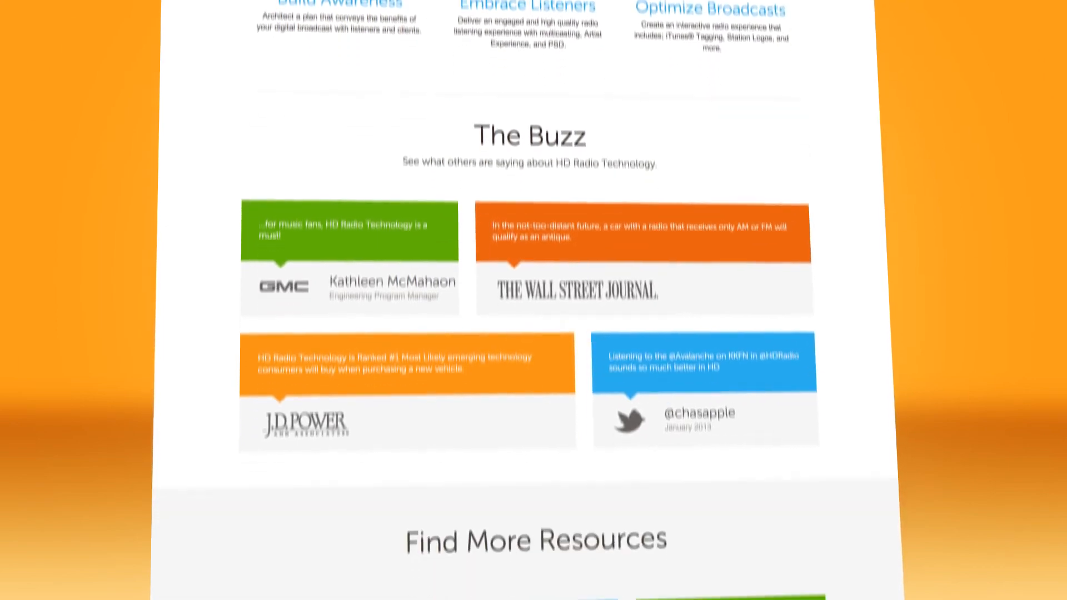
pyautogui.scroll(3)
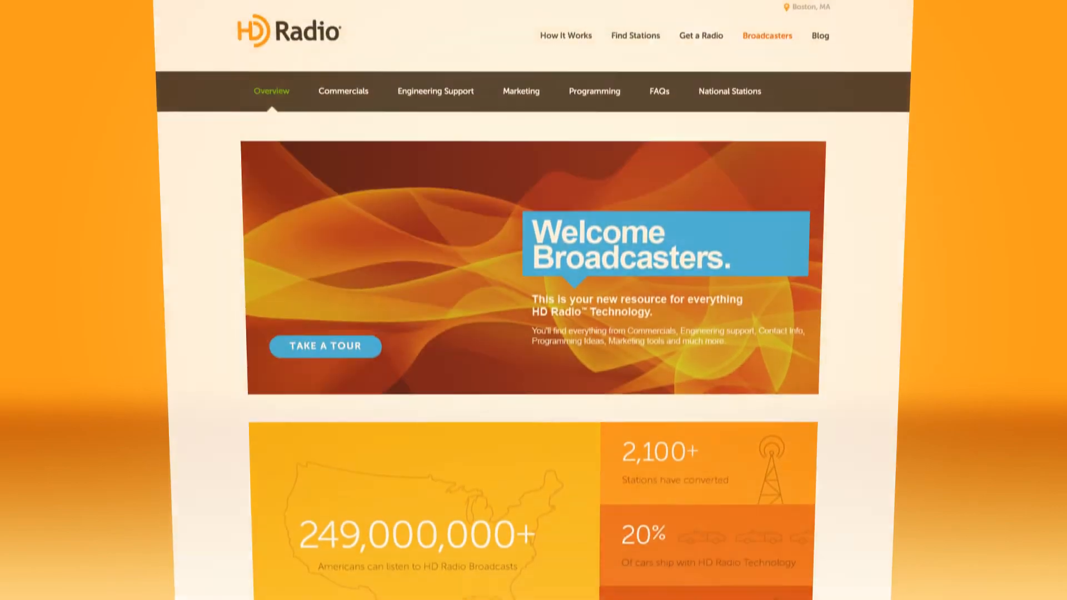